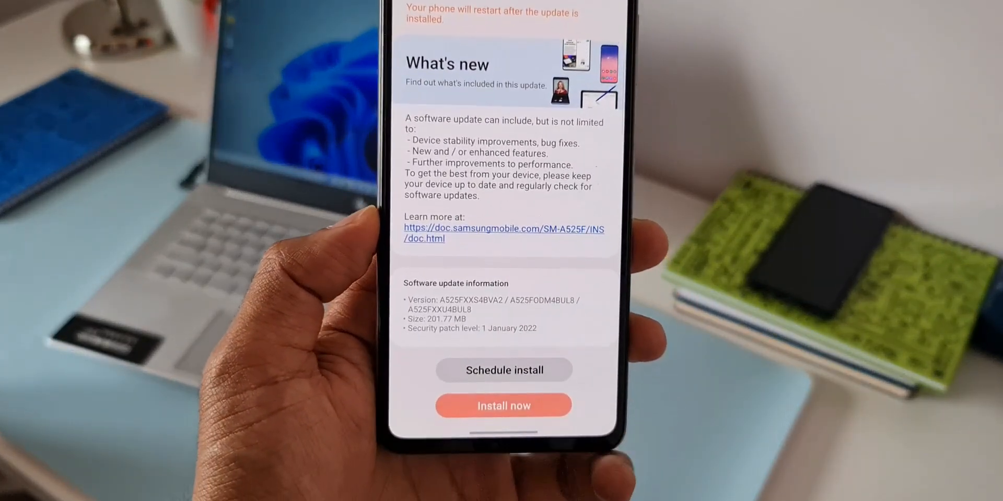
Step: Pull down the notification panel and open the phone's Settings from the gear
scroll("down", 3)
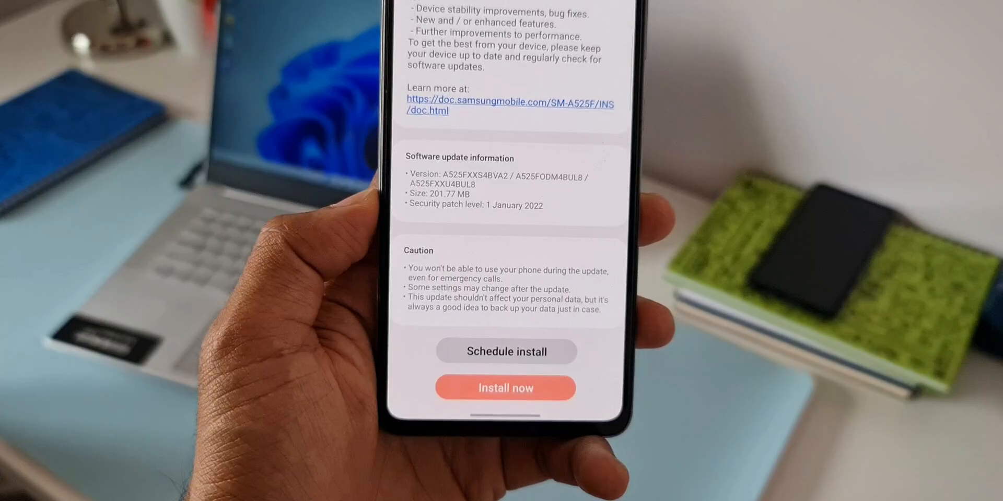
scroll("down", 3)
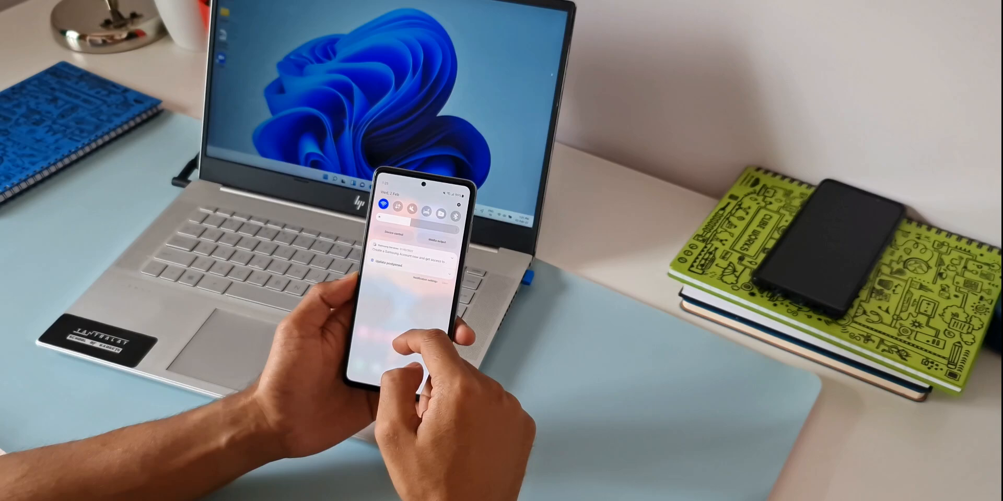
left_click(416, 262)
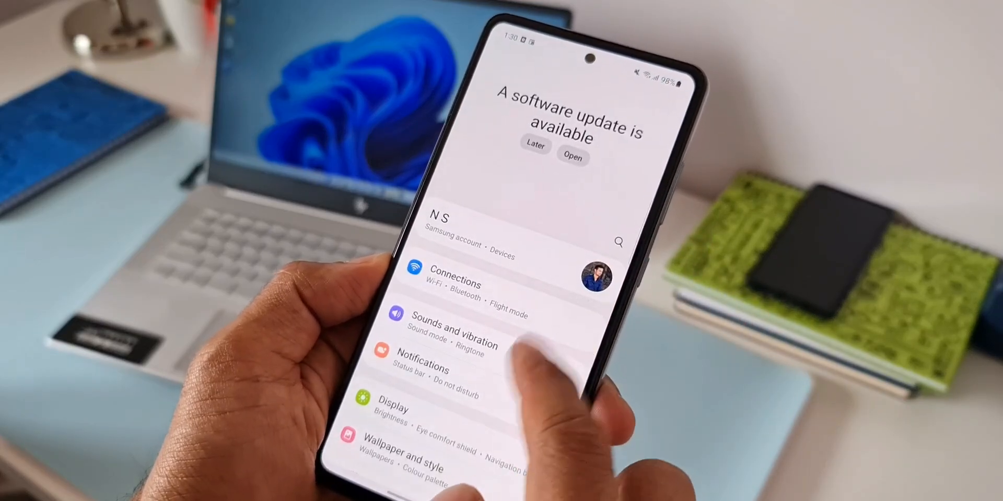
Step: Open the available update and review the 1 January 2022 security patch details ready to install
left_click(572, 158)
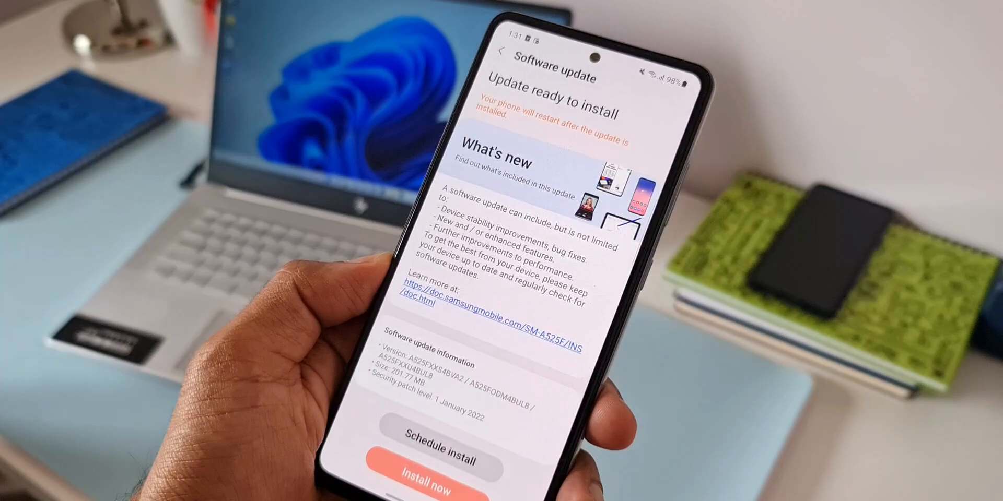
scroll("down", 3)
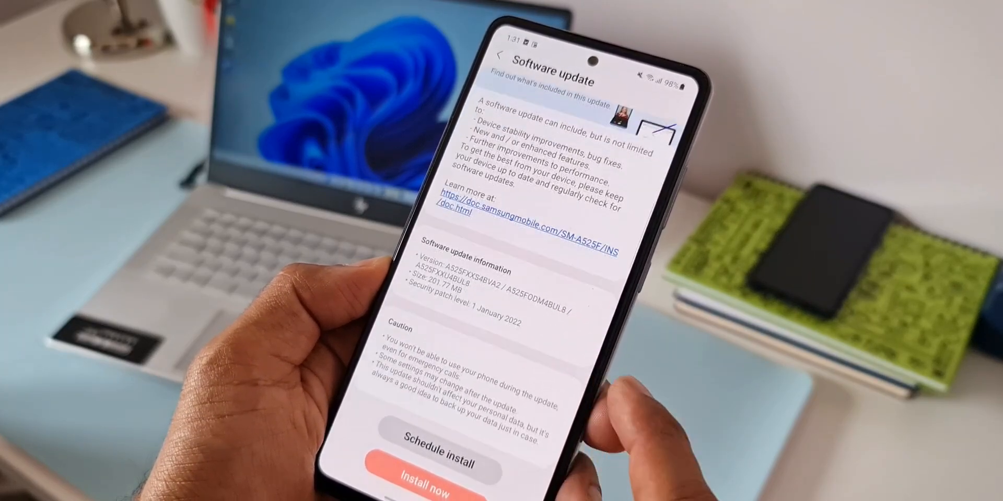